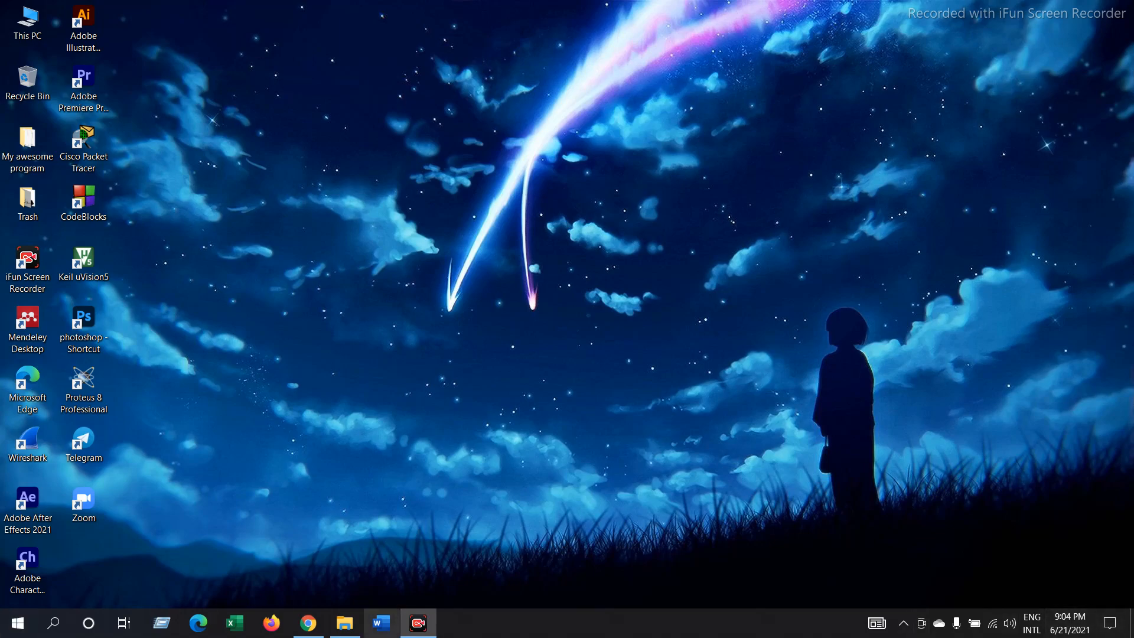
Launch Chrome and open the 'Downloads – Oracle VM VirtualBox' search result
click(307, 622)
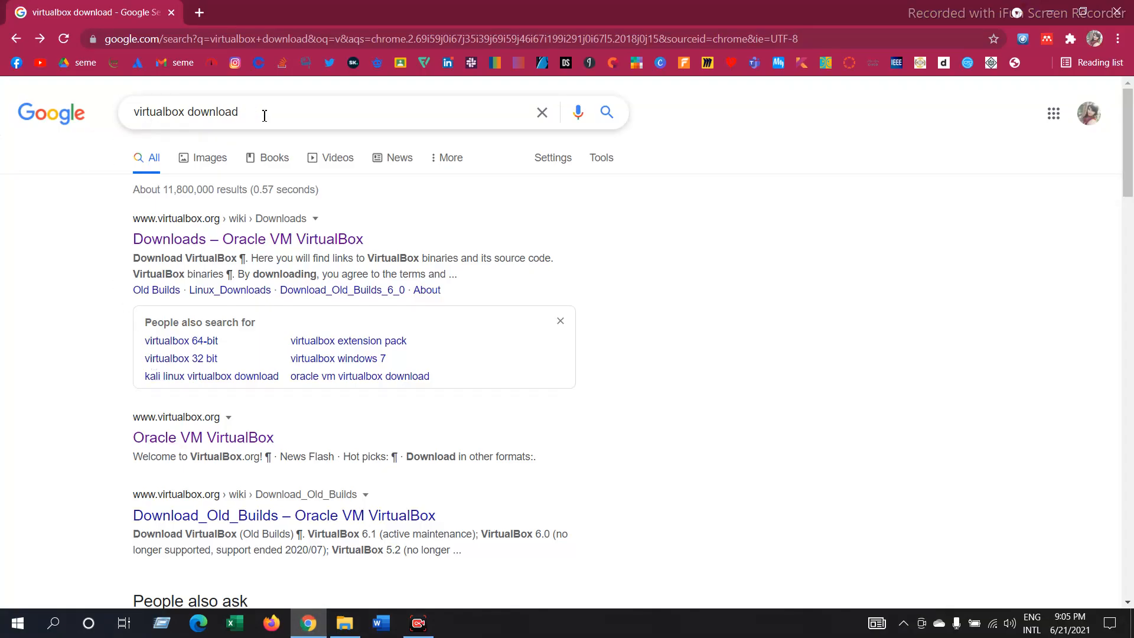
click(248, 239)
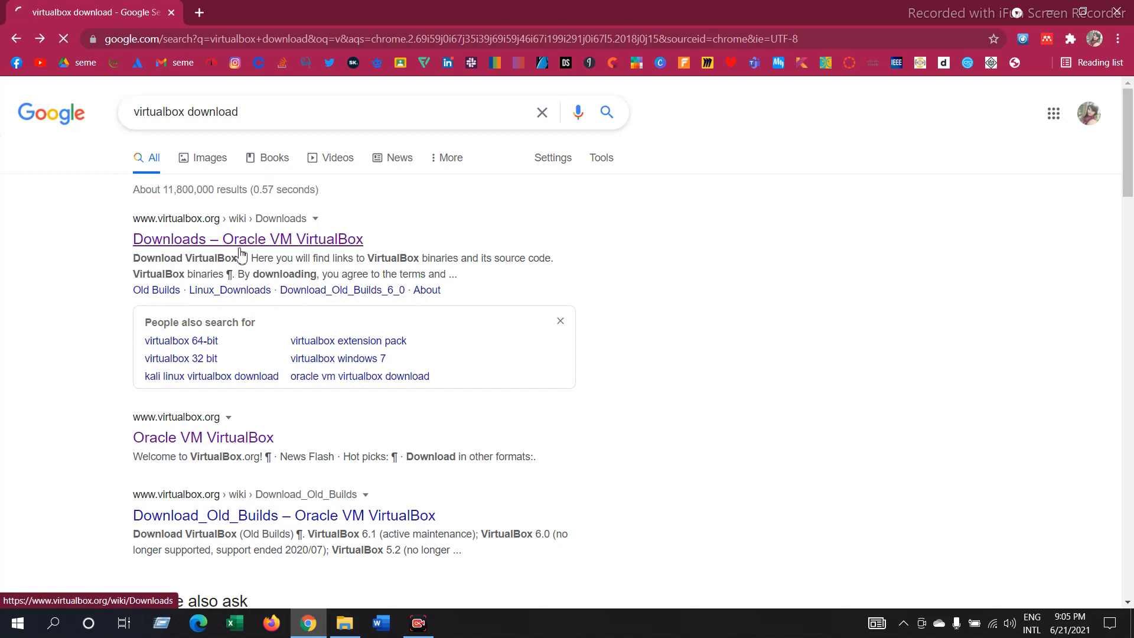
Find the VirtualBox 6.1.22 Windows hosts package, then show the folder with the downloaded installer
click(247, 238)
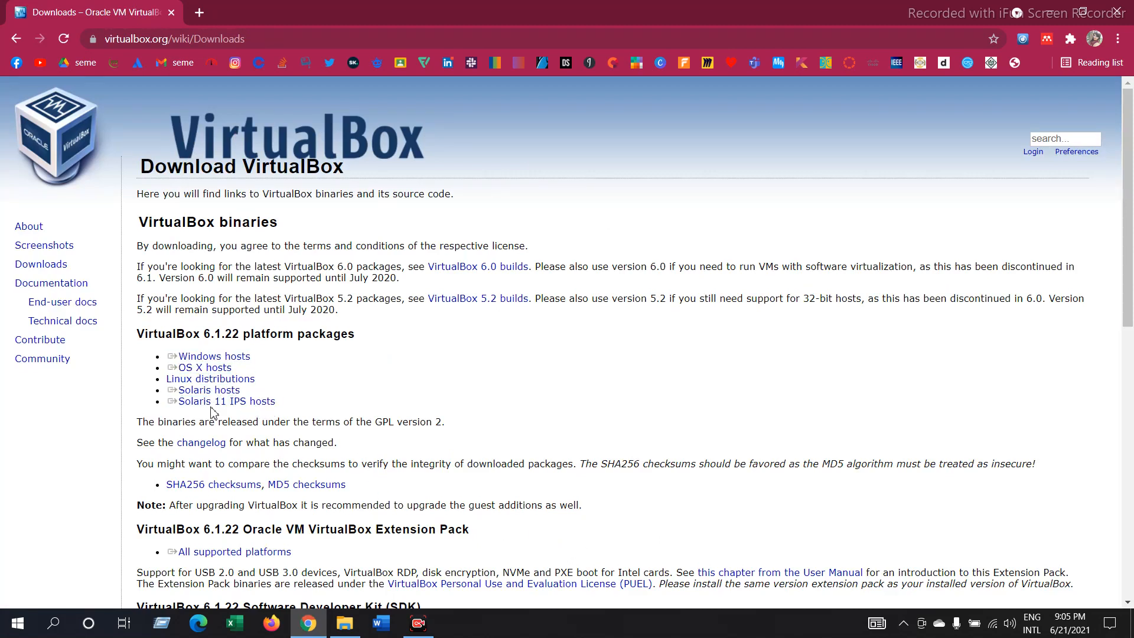
mouse_move(307, 383)
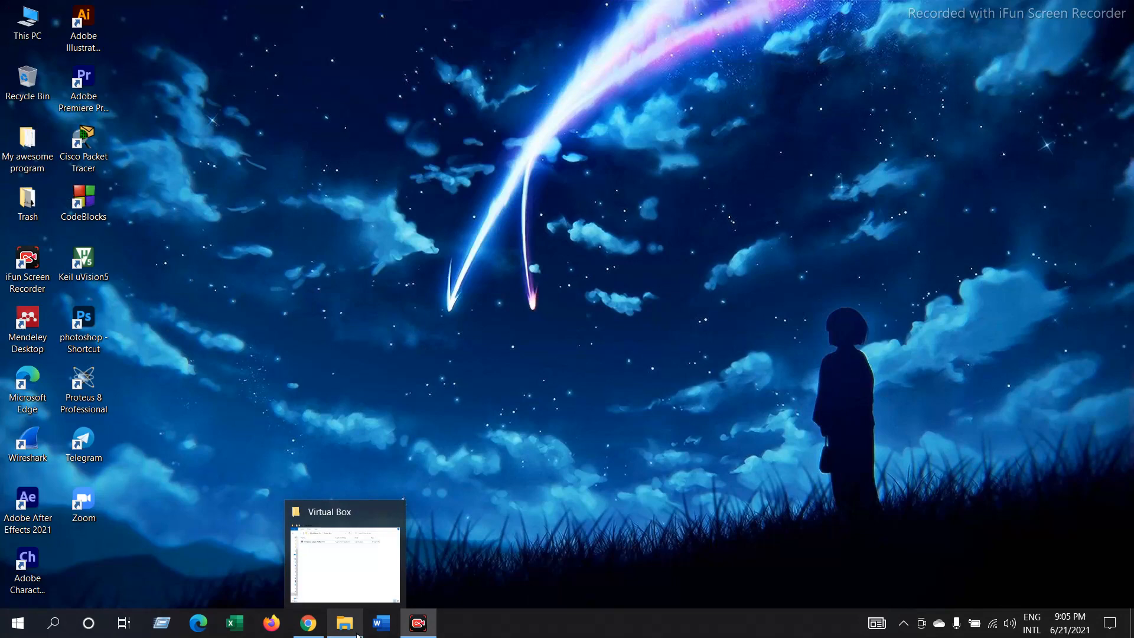
click(345, 623)
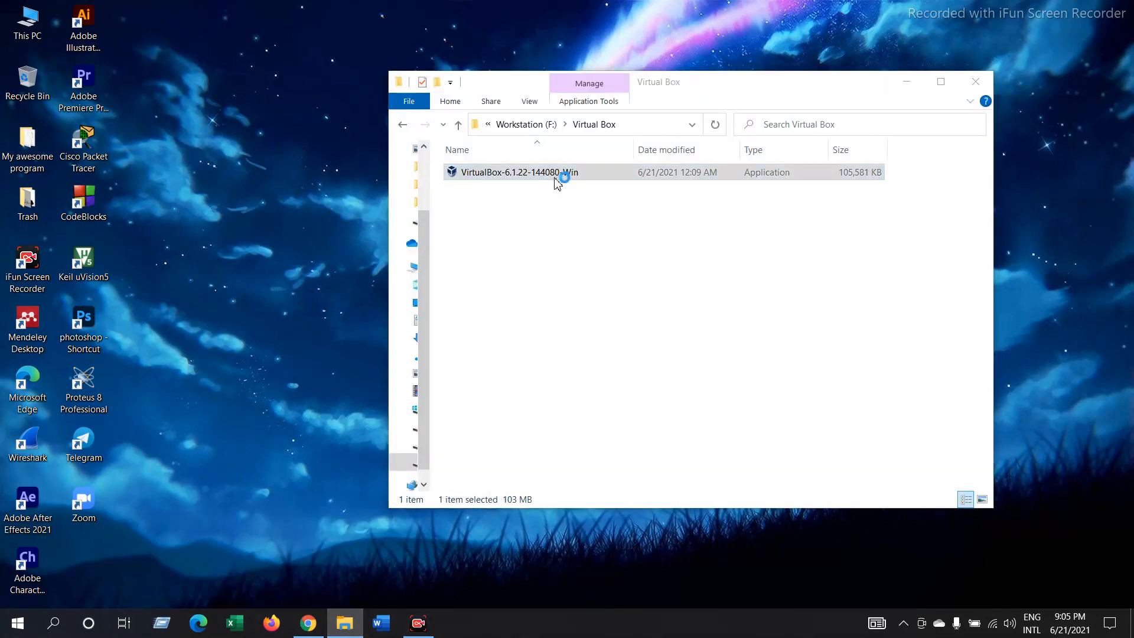
Run the 6.1.22 installer, keep default features and shortcuts, and accept the network reset warning
double_click(519, 172)
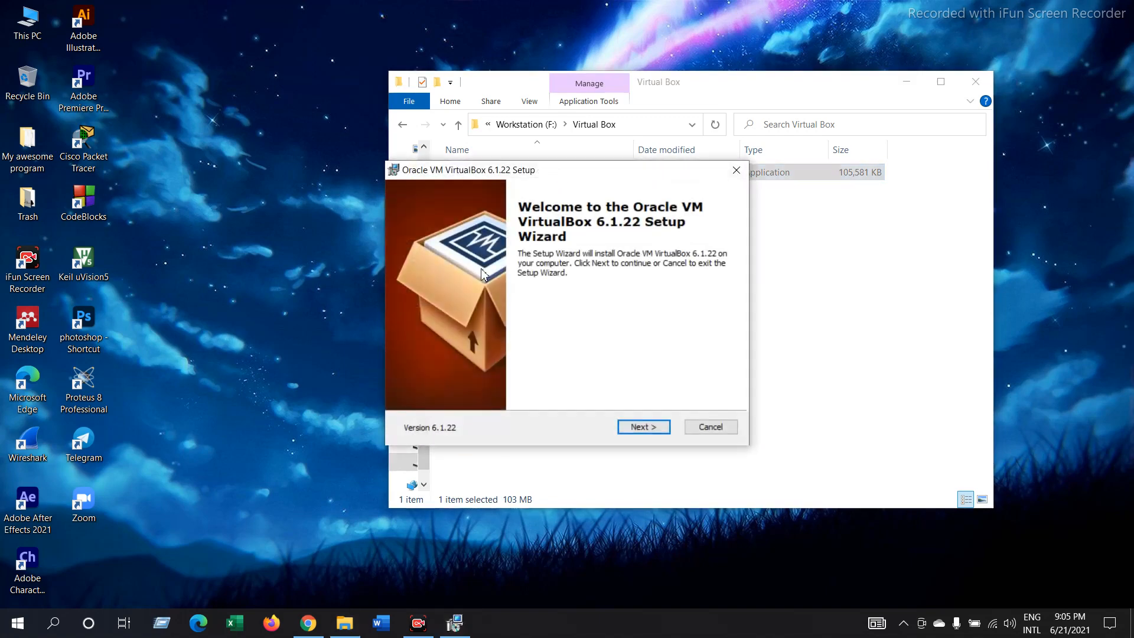
mouse_move(632, 367)
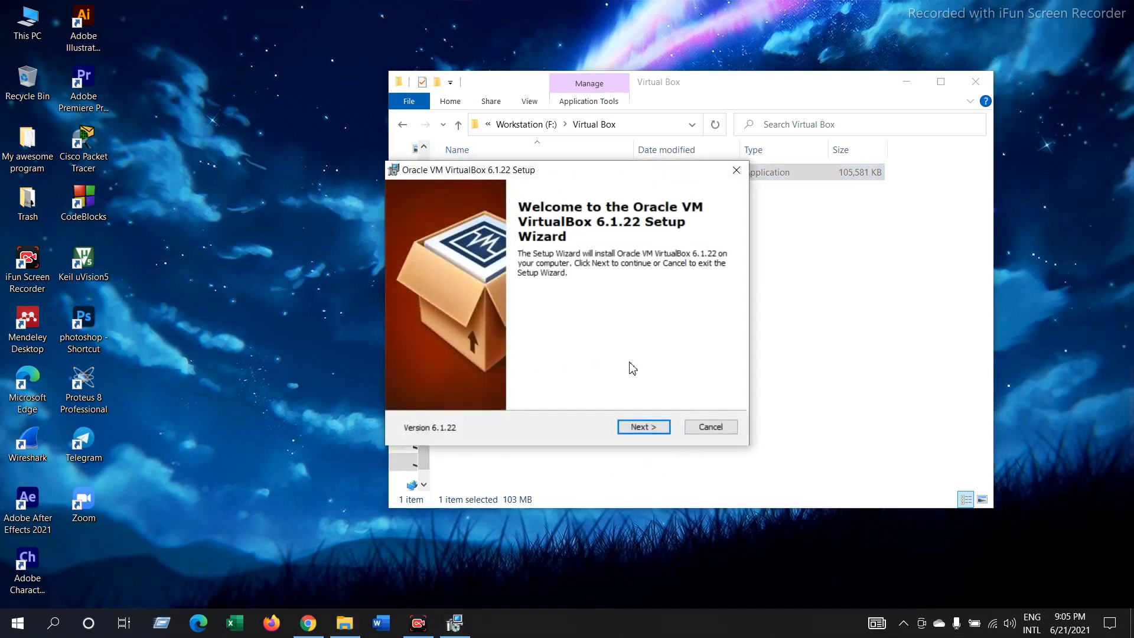
click(642, 427)
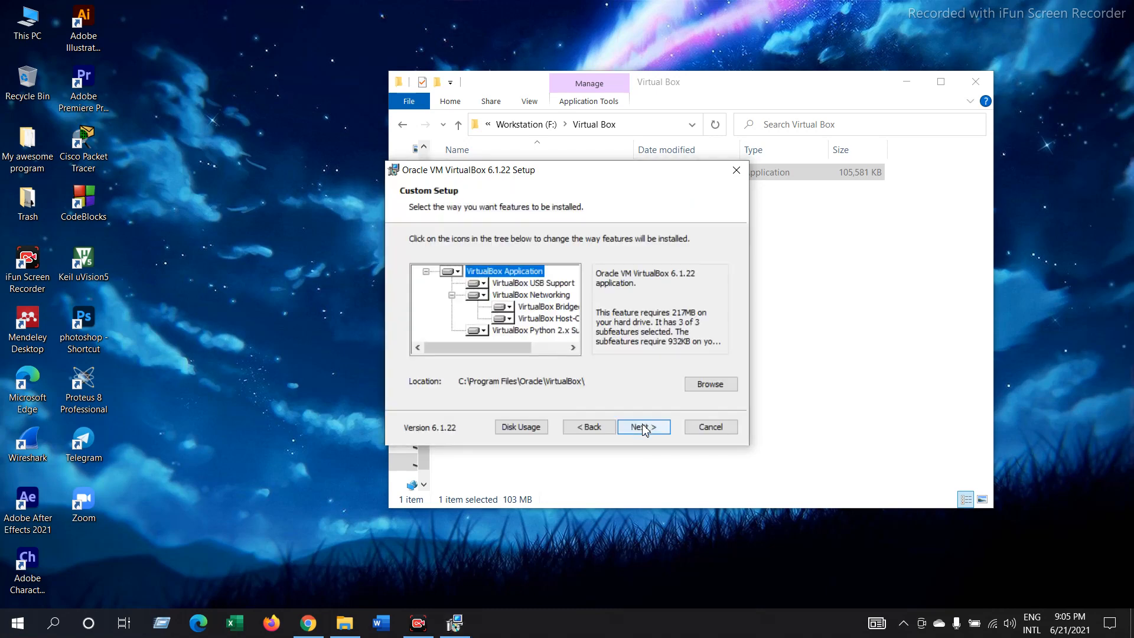
click(639, 426)
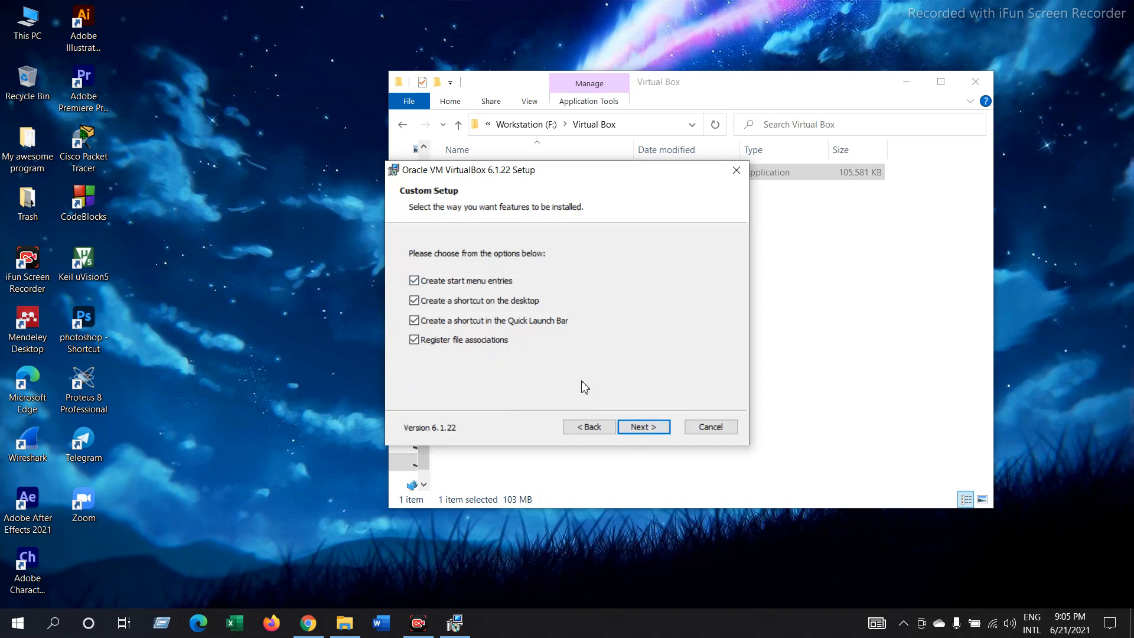
click(642, 426)
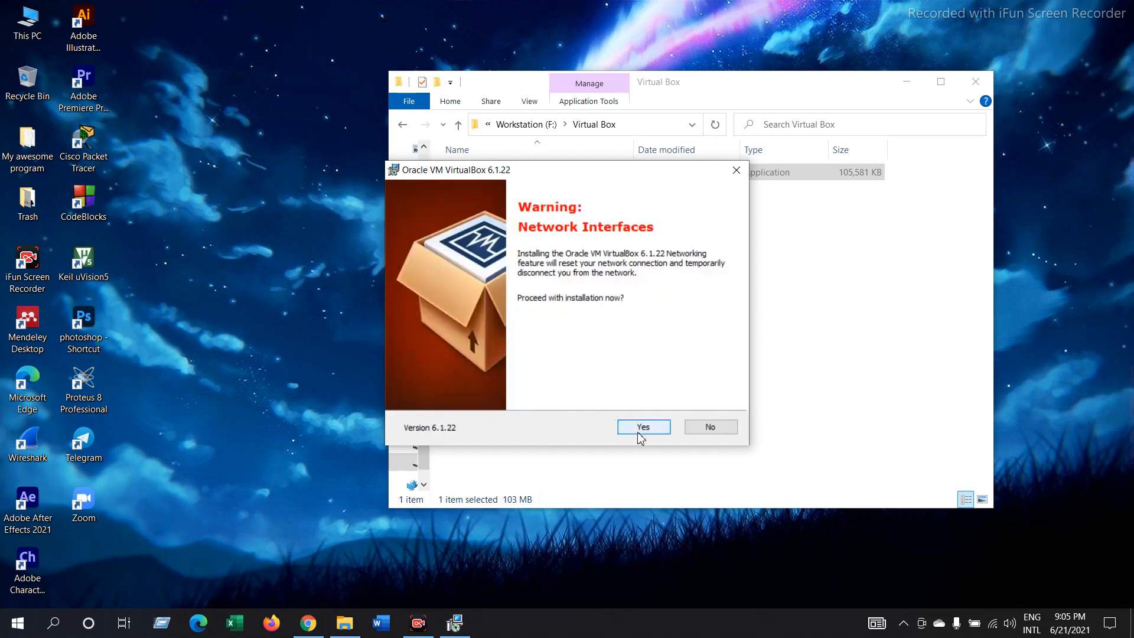
click(642, 427)
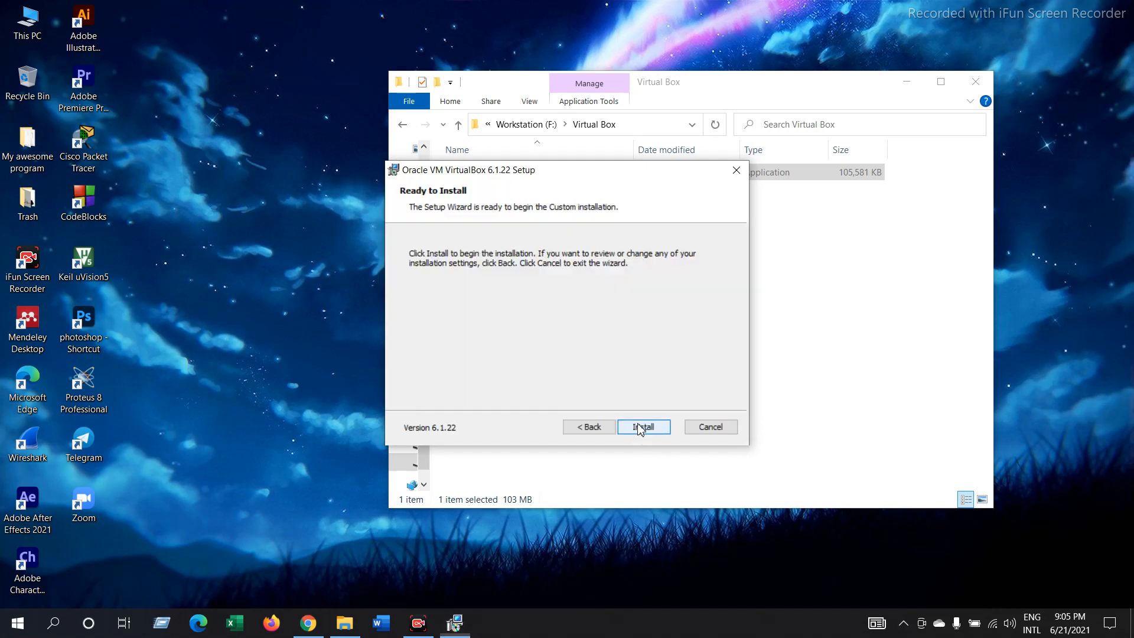
Start the installation and approve the Oracle USB device driver
click(643, 426)
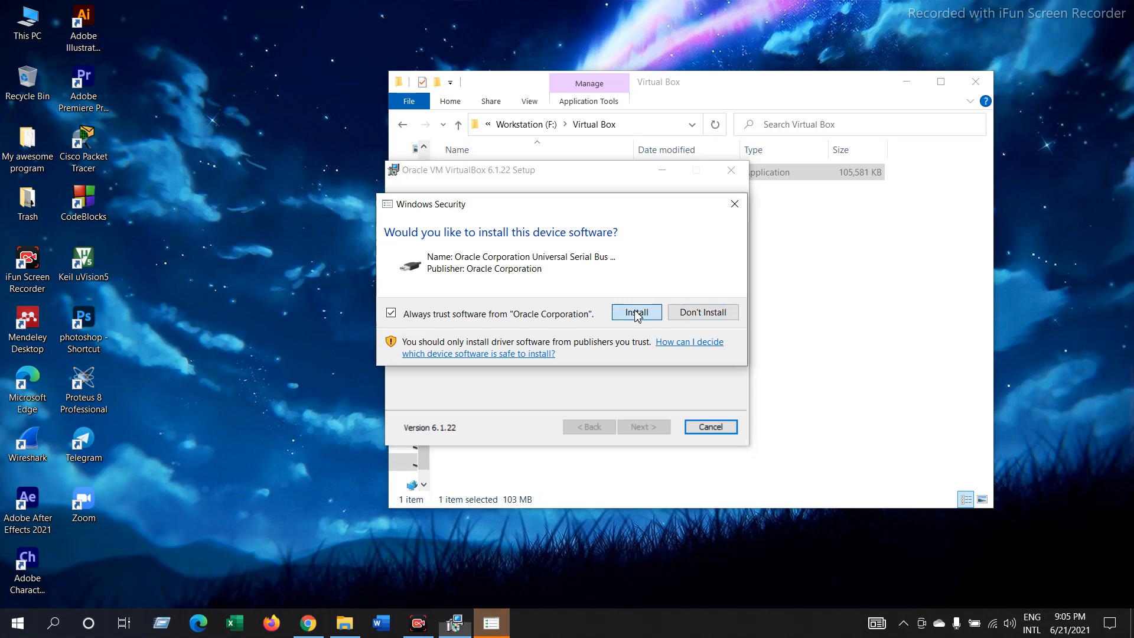
click(636, 312)
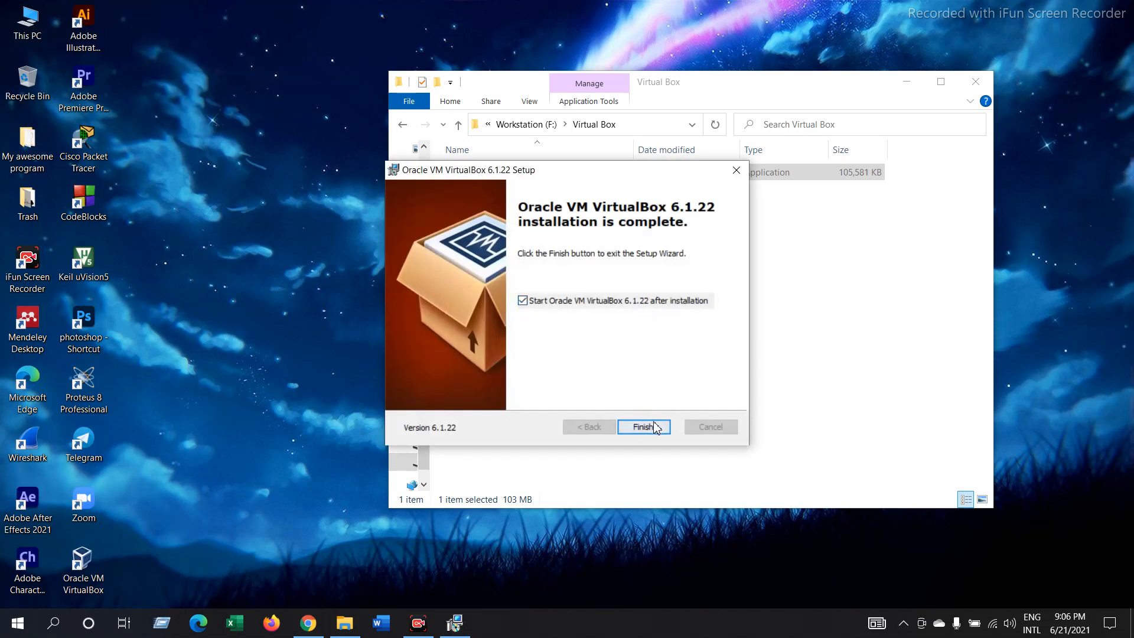
Finish and close the VirtualBox Setup Wizard
click(642, 425)
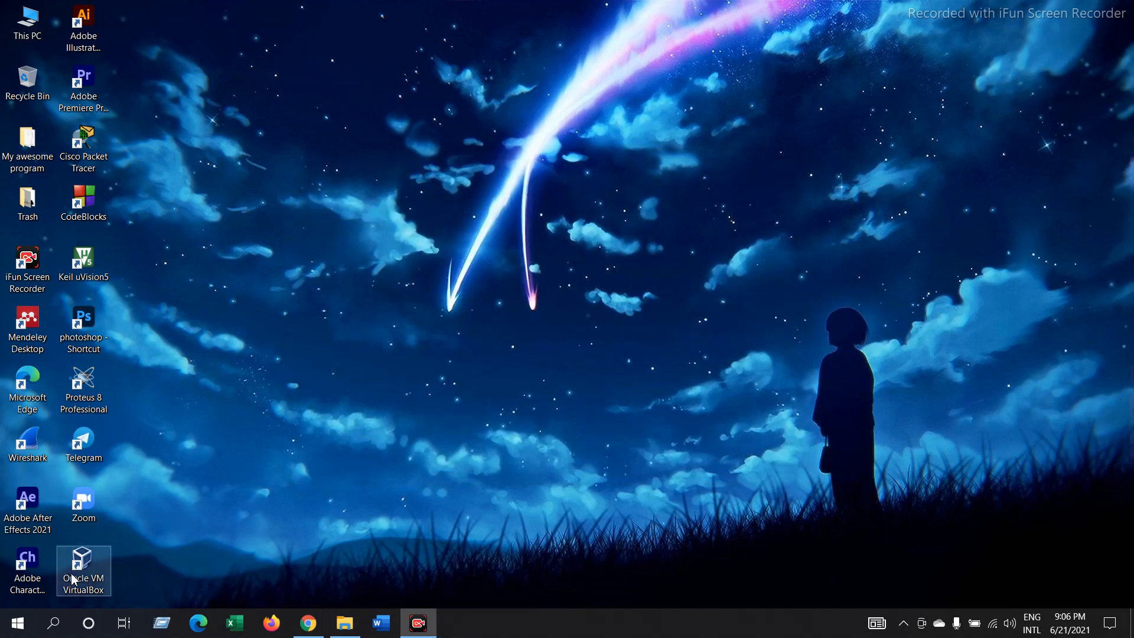
Launch VirtualBox Manager from the new Oracle VM VirtualBox desktop shortcut
double_click(82, 564)
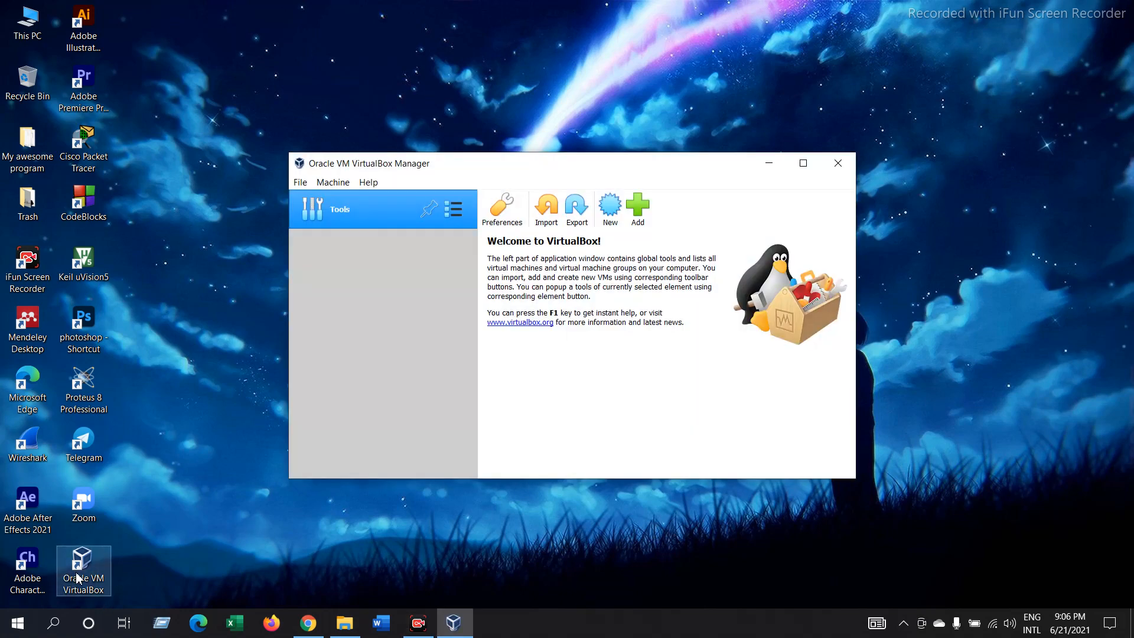
mouse_move(445, 398)
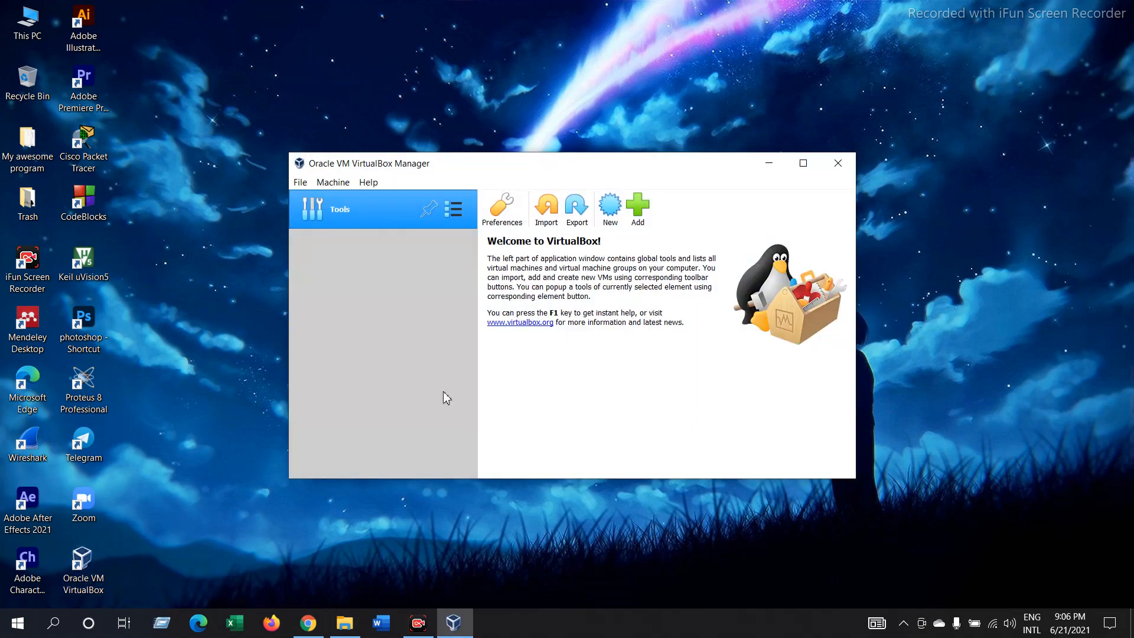
mouse_move(589, 415)
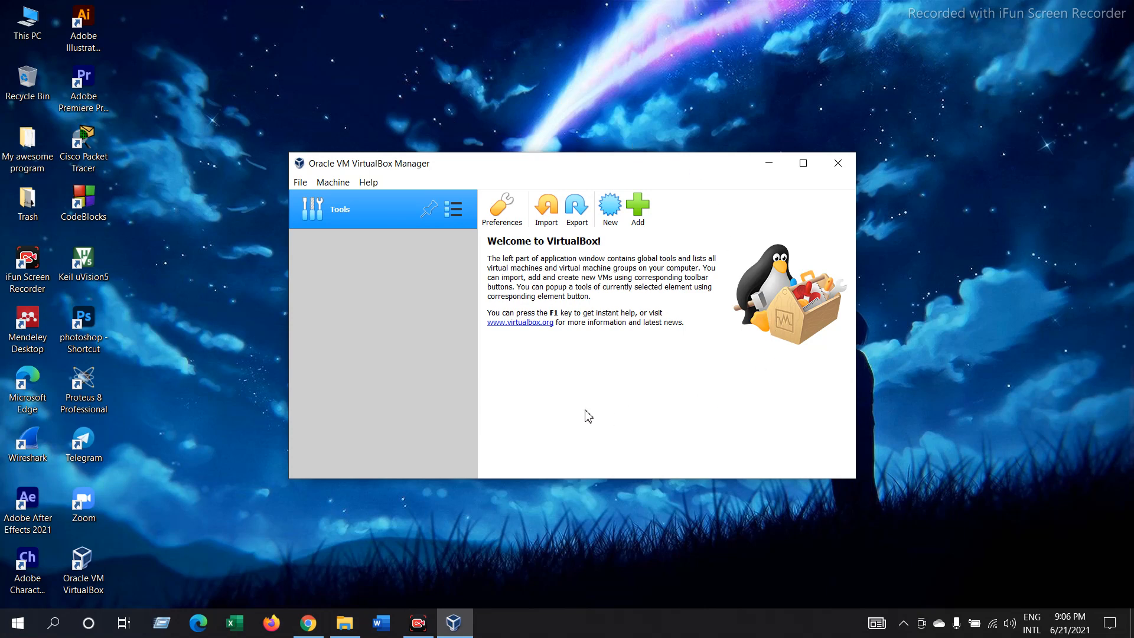
mouse_move(548, 413)
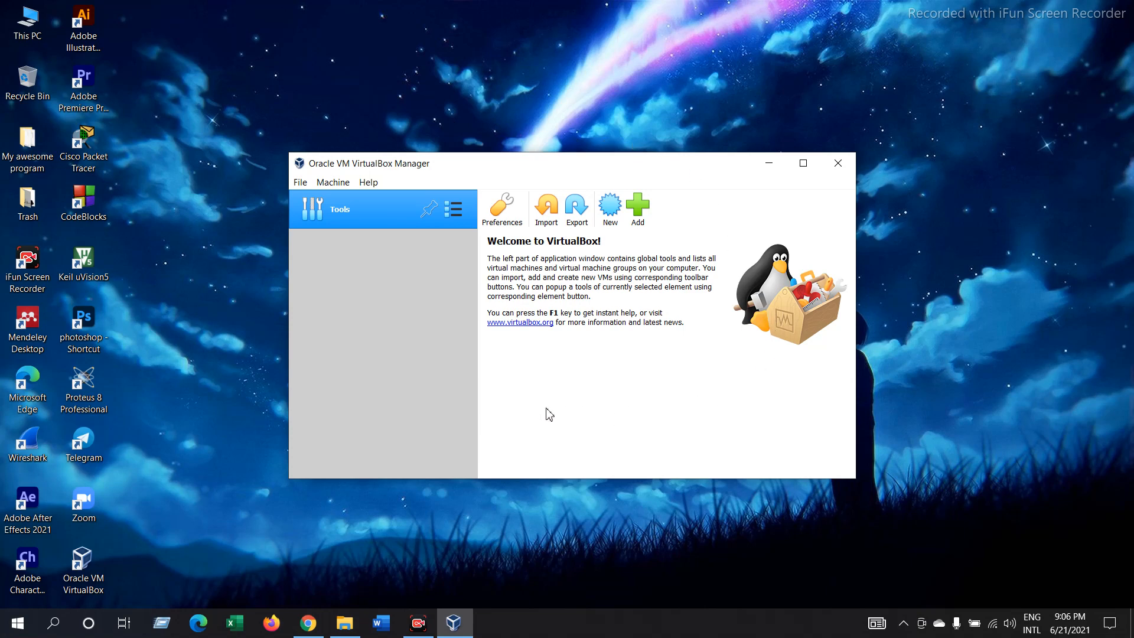
mouse_move(194, 99)
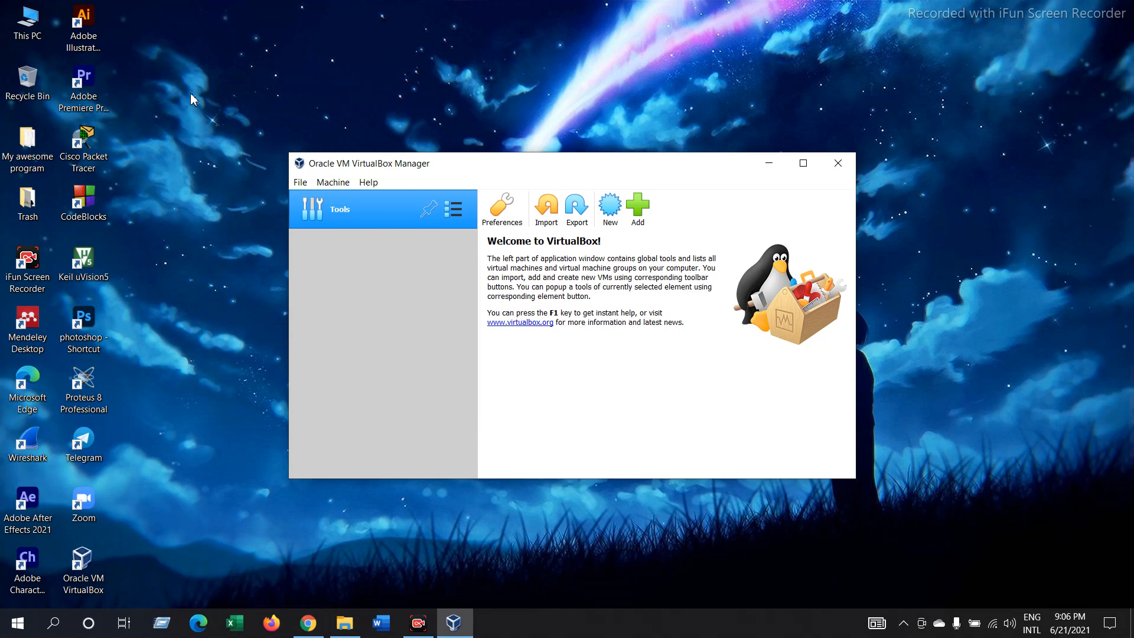